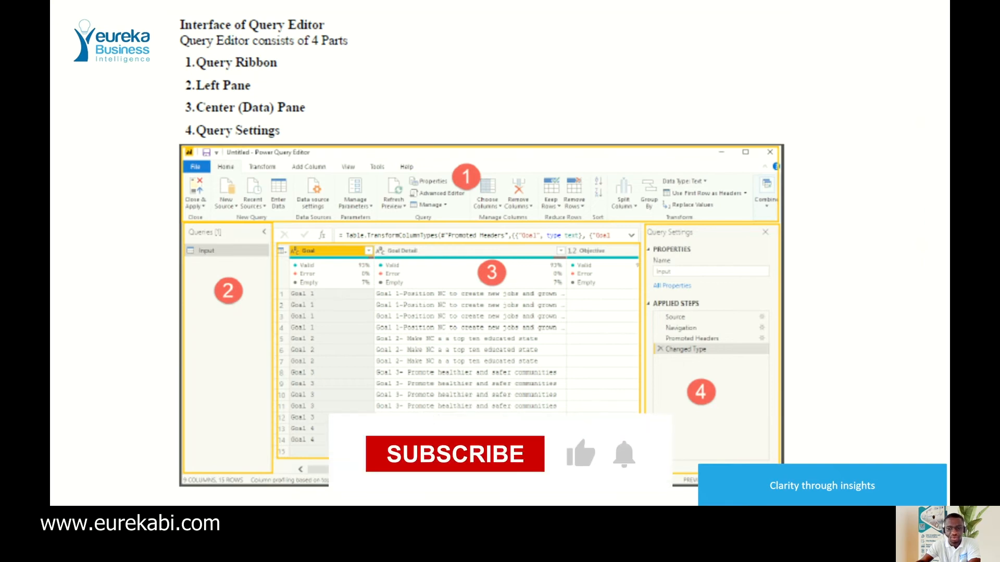
# Step: Exit the slideshow to reach the blank untitled Power BI report
pyautogui.press('Escape')
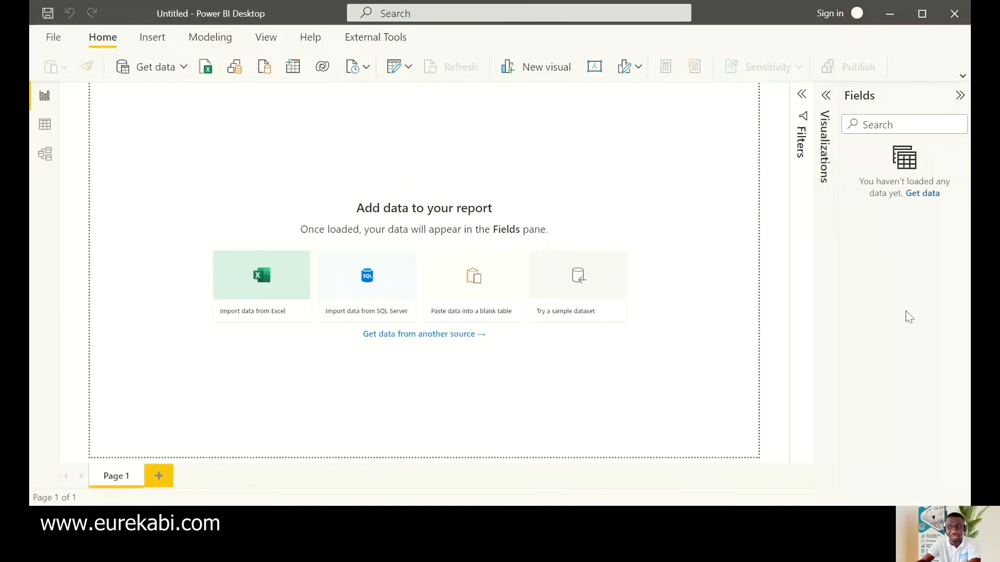
pyautogui.moveTo(92, 29)
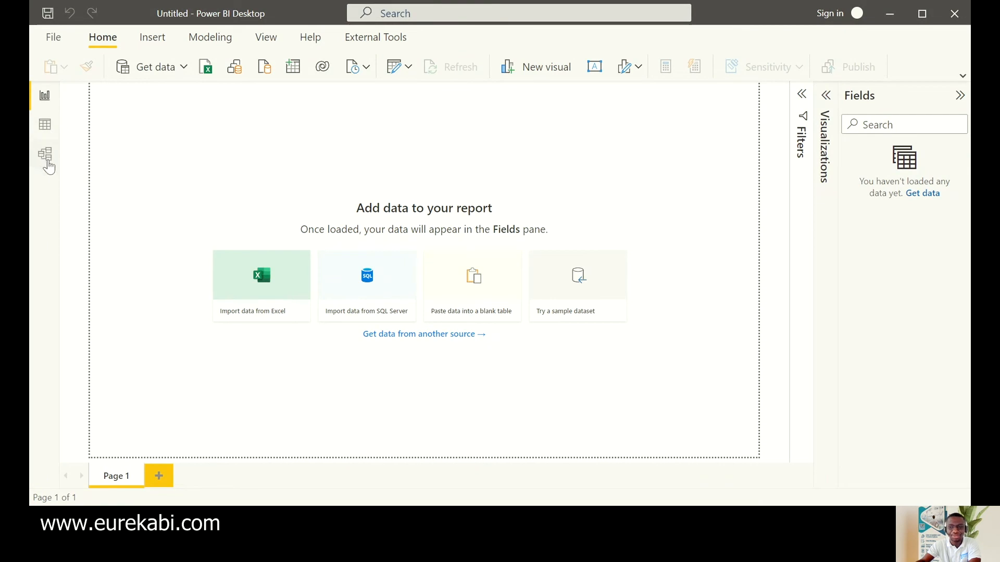
pyautogui.moveTo(823, 236)
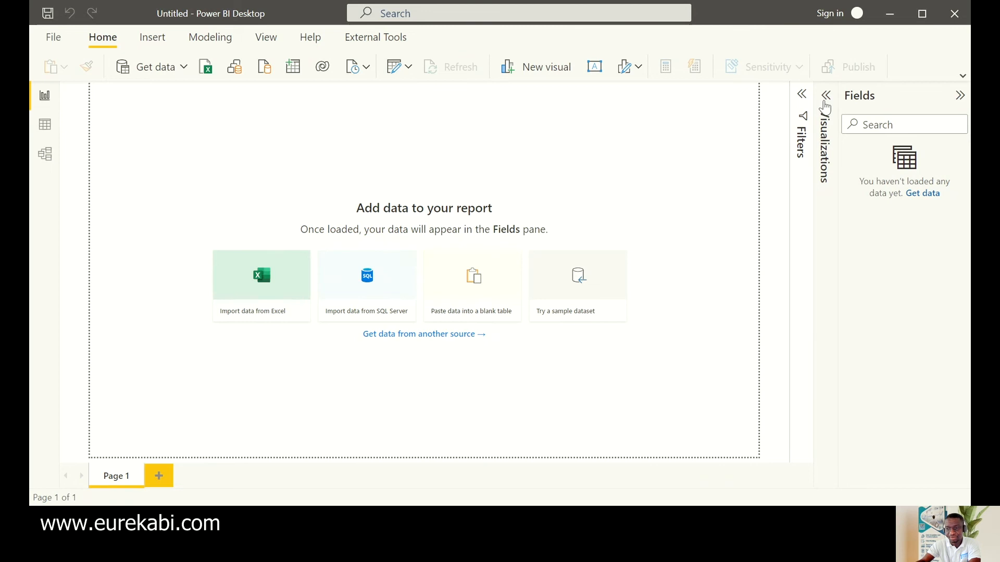
# Step: Toggle the Visualizations pane open and closed, then collapse the Fields pane
pyautogui.click(824, 95)
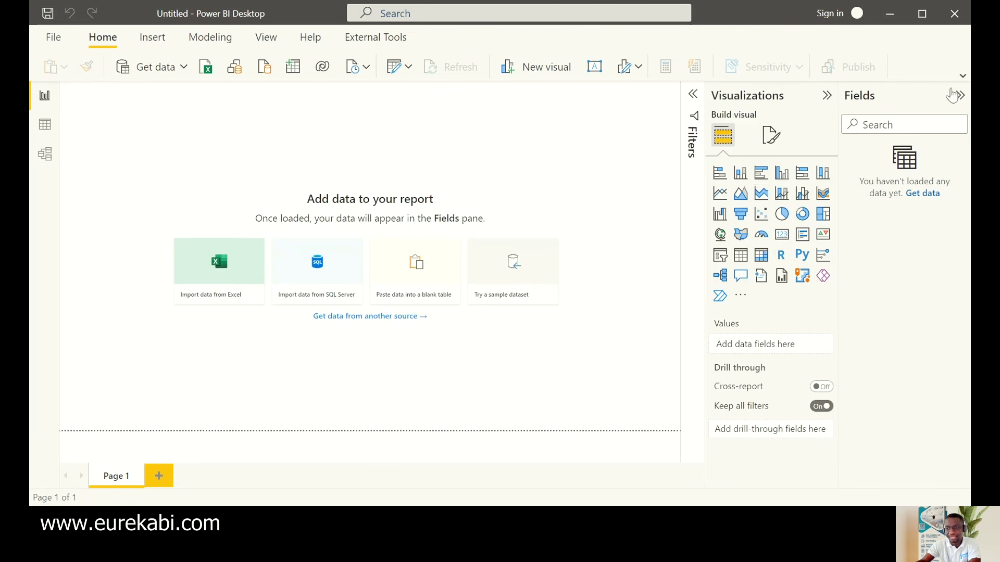
pyautogui.click(826, 94)
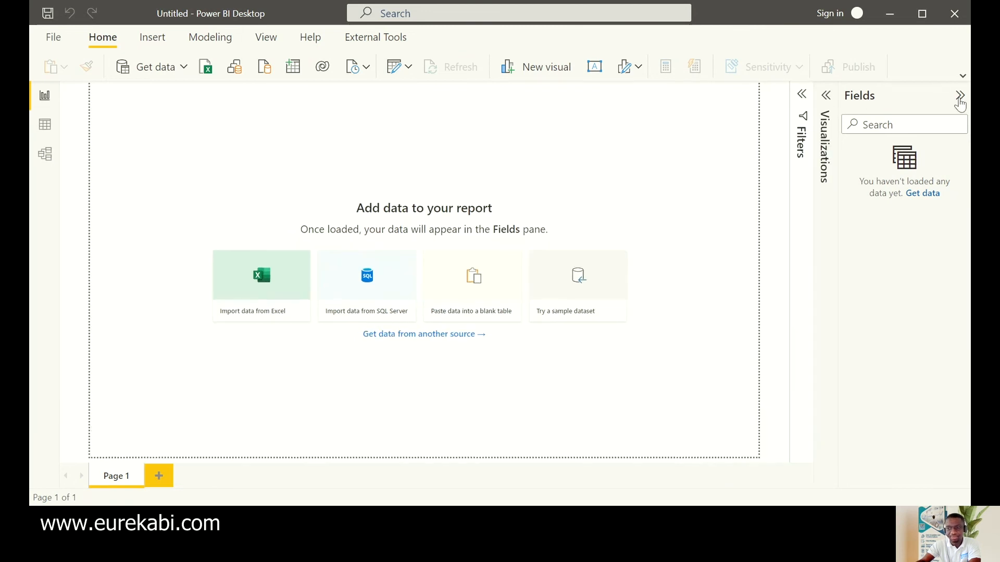
pyautogui.click(959, 100)
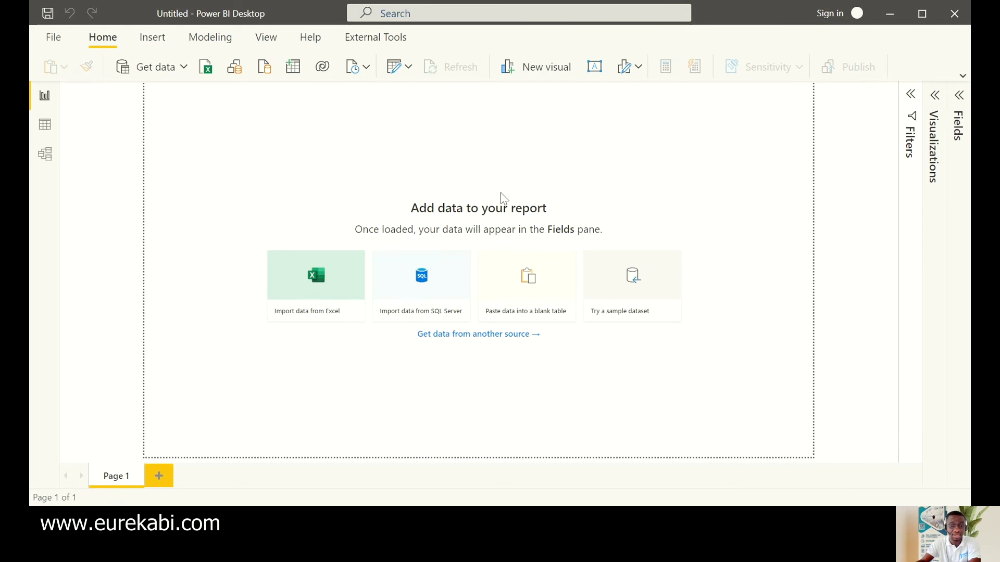
pyautogui.moveTo(506, 321)
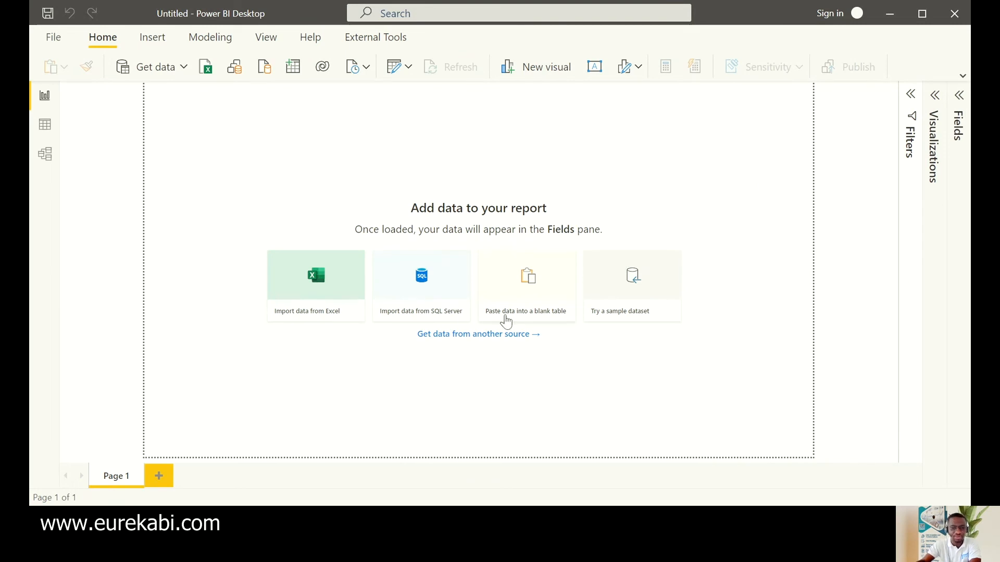
pyautogui.moveTo(901, 147)
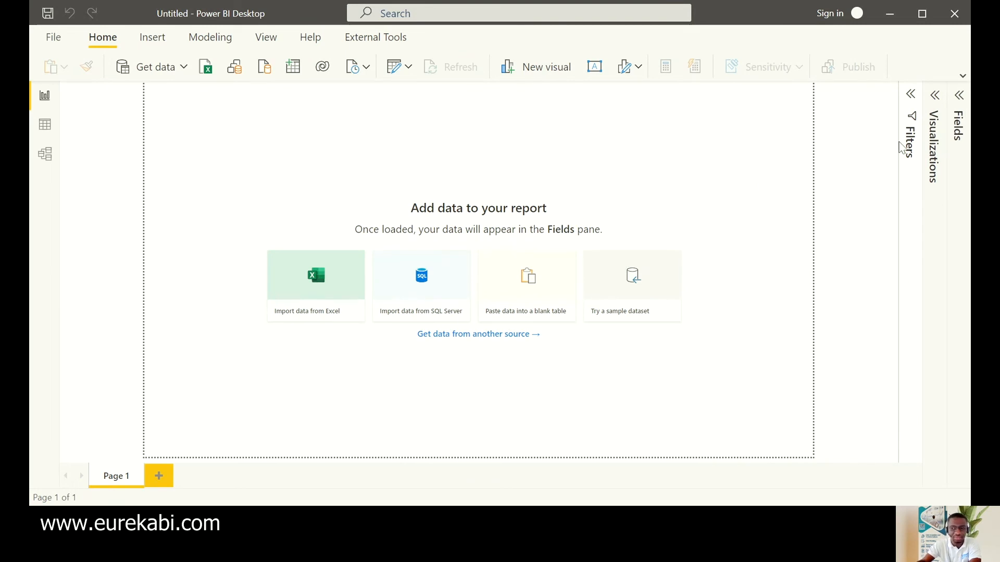
pyautogui.moveTo(414, 381)
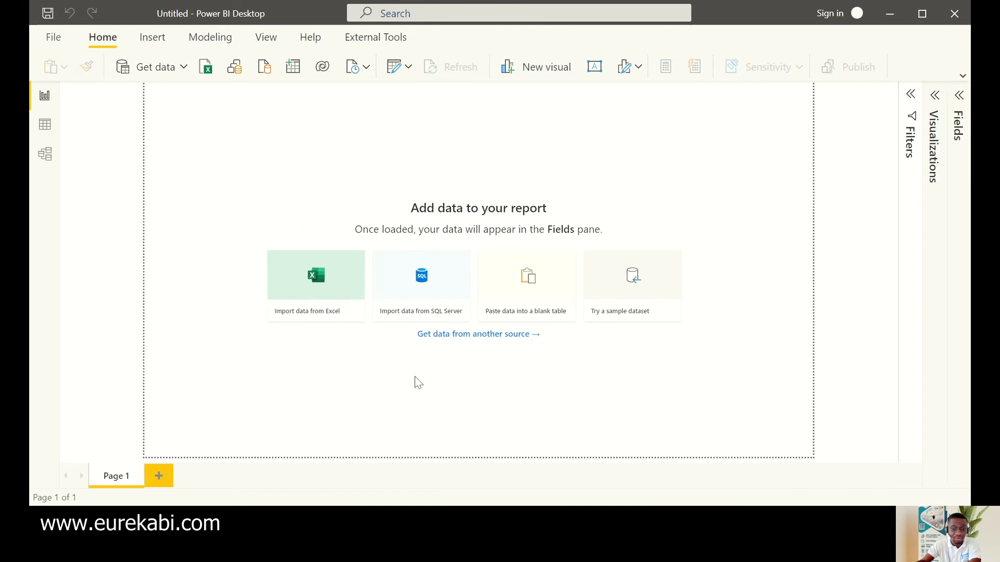
pyautogui.moveTo(307, 293)
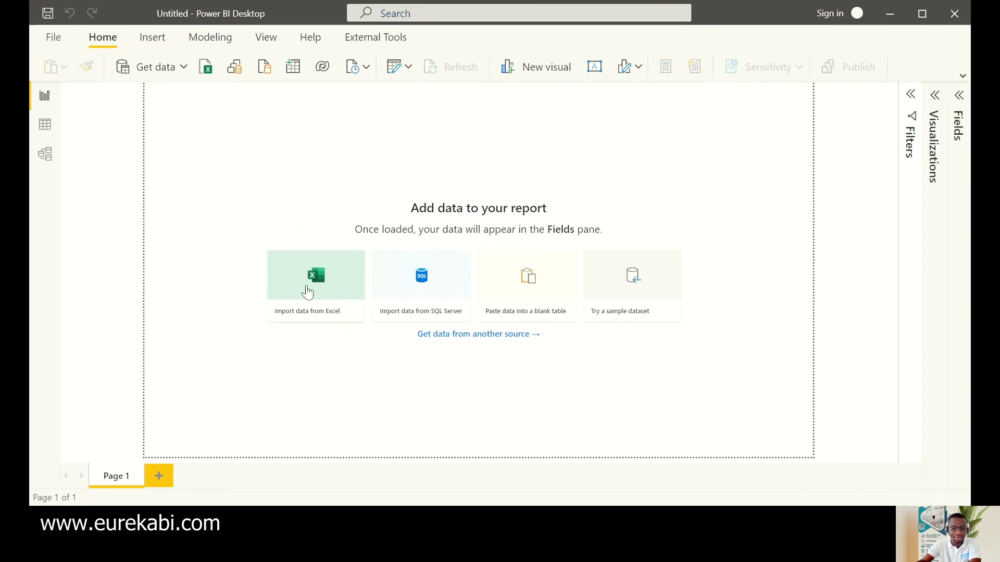
pyautogui.moveTo(316, 292)
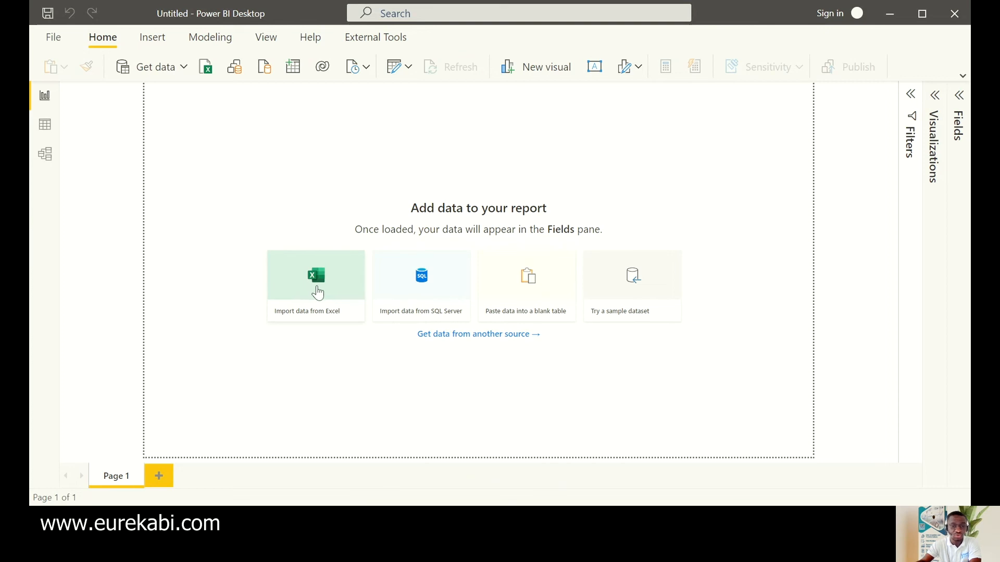
# Step: Import data from Excel, choosing the Financial Sample workbook
pyautogui.click(315, 285)
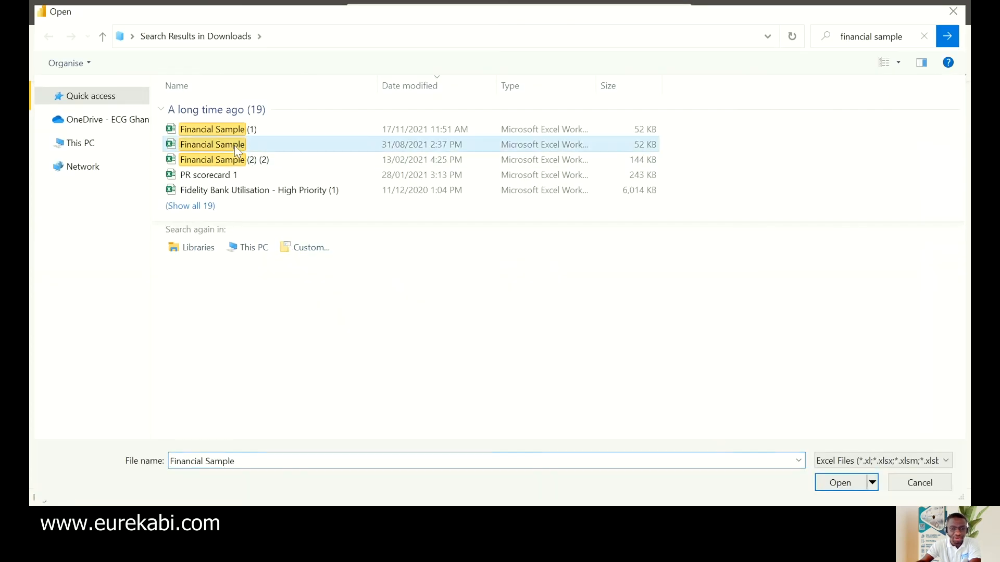
pyautogui.click(839, 482)
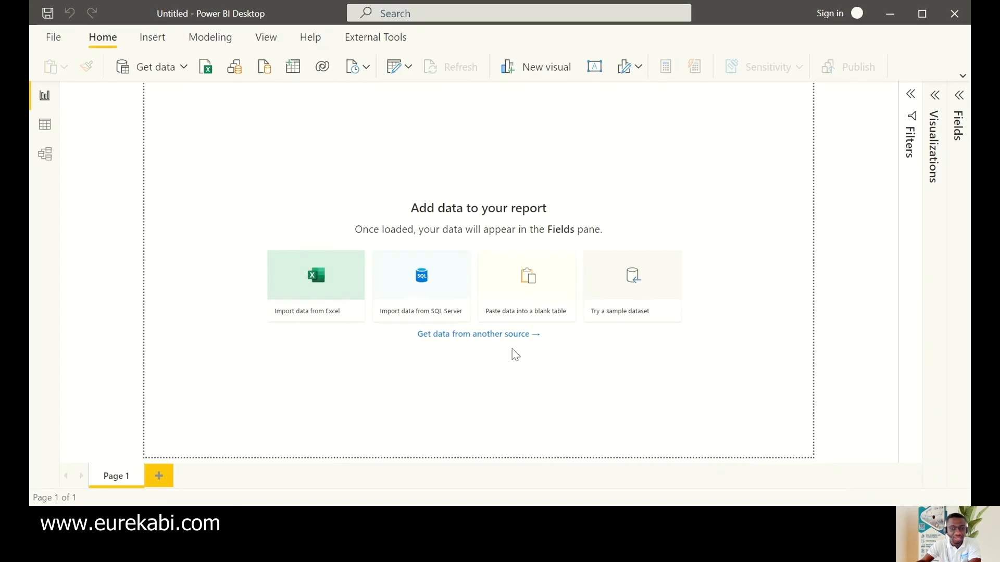
pyautogui.moveTo(168, 195)
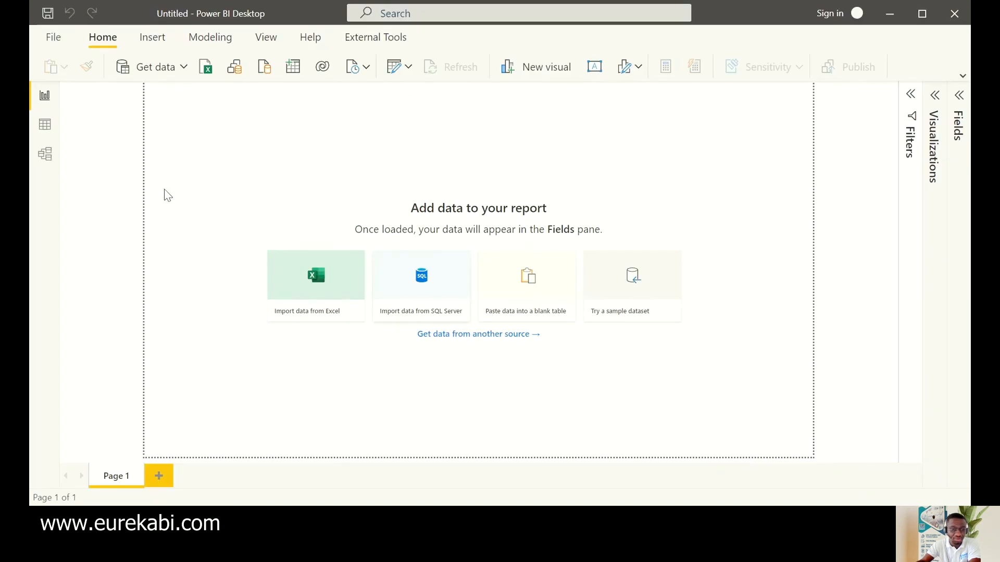
pyautogui.click(315, 276)
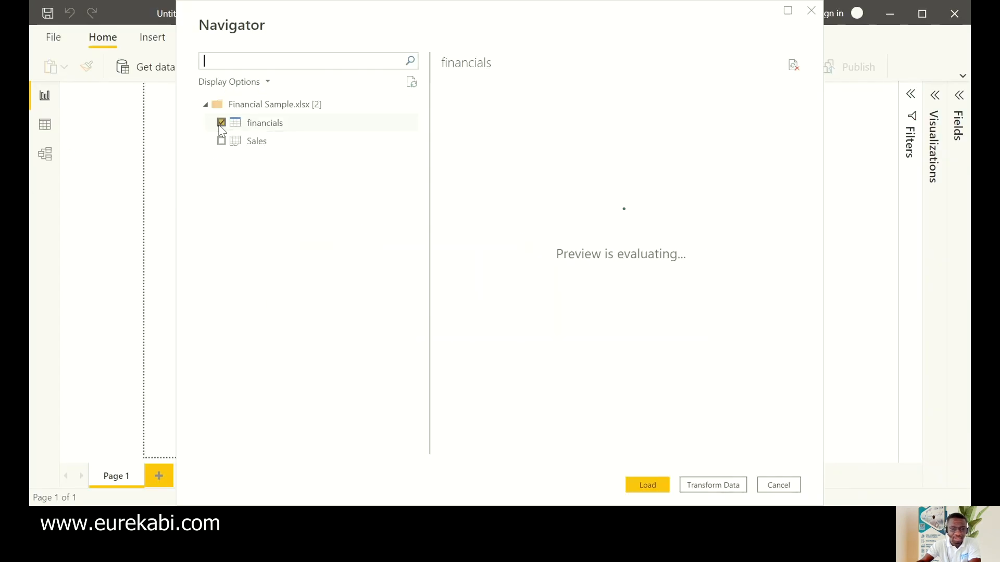
# Step: Select the financials table in Navigator and send it to Transform Data
pyautogui.click(221, 122)
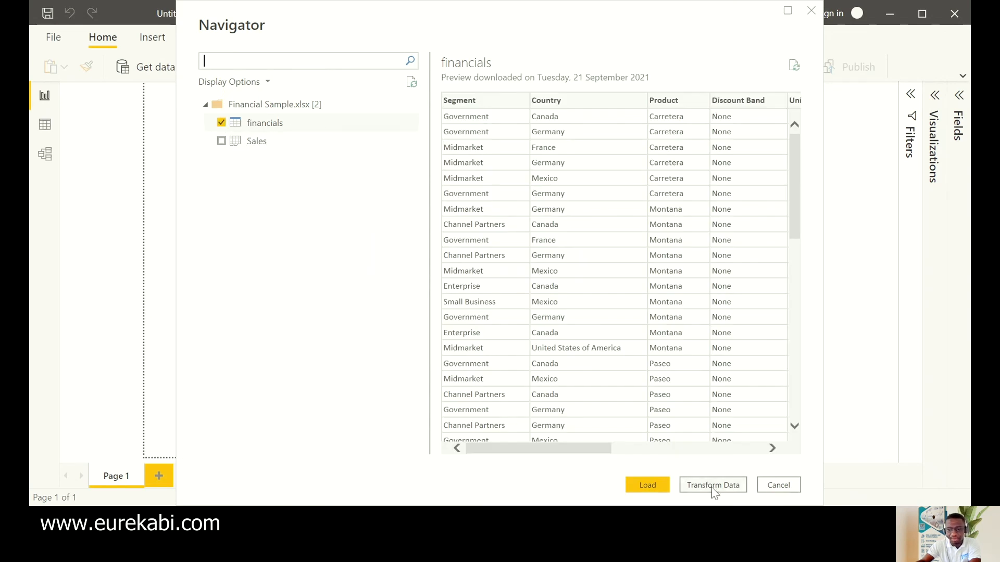
pyautogui.click(777, 484)
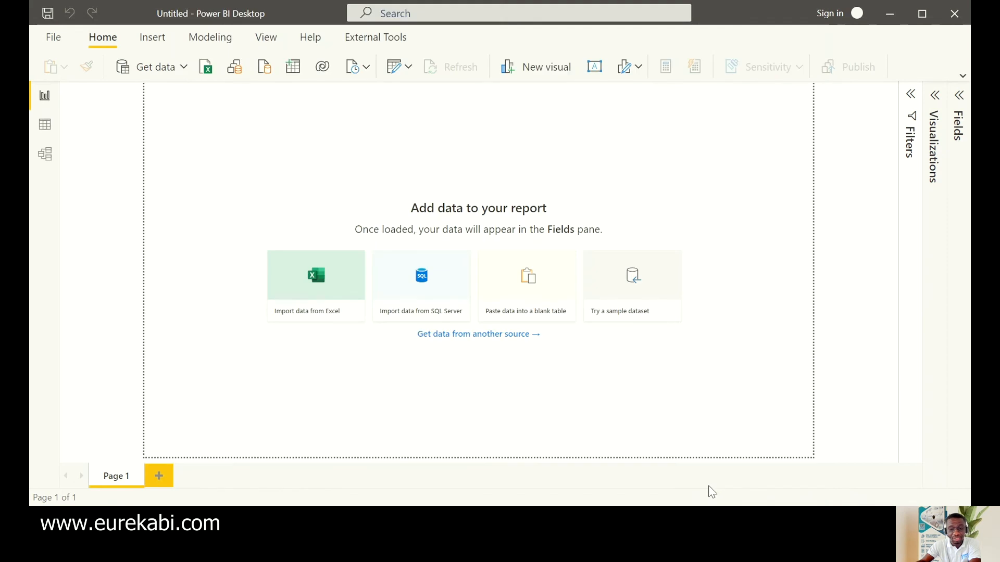
pyautogui.moveTo(439, 296)
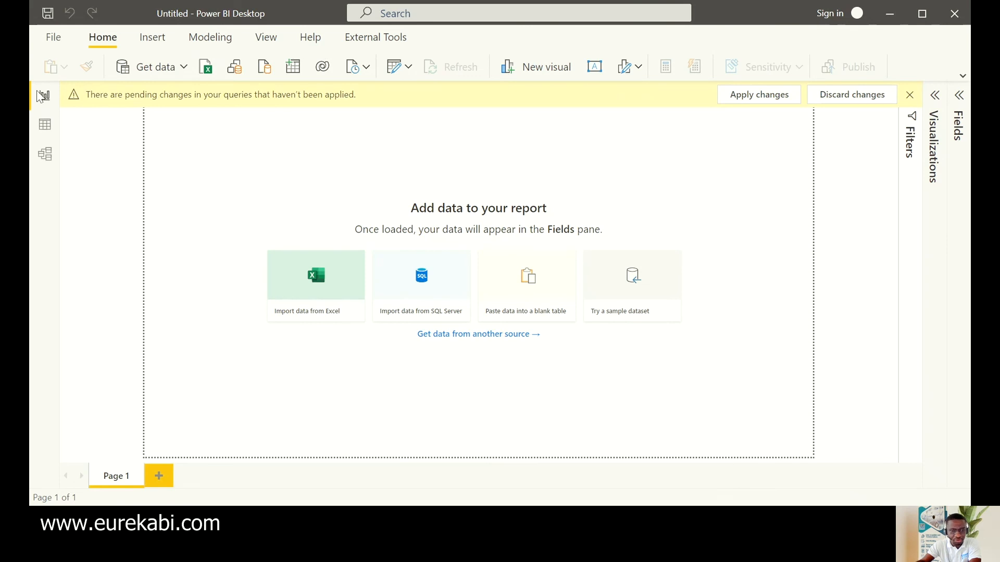
pyautogui.moveTo(223, 70)
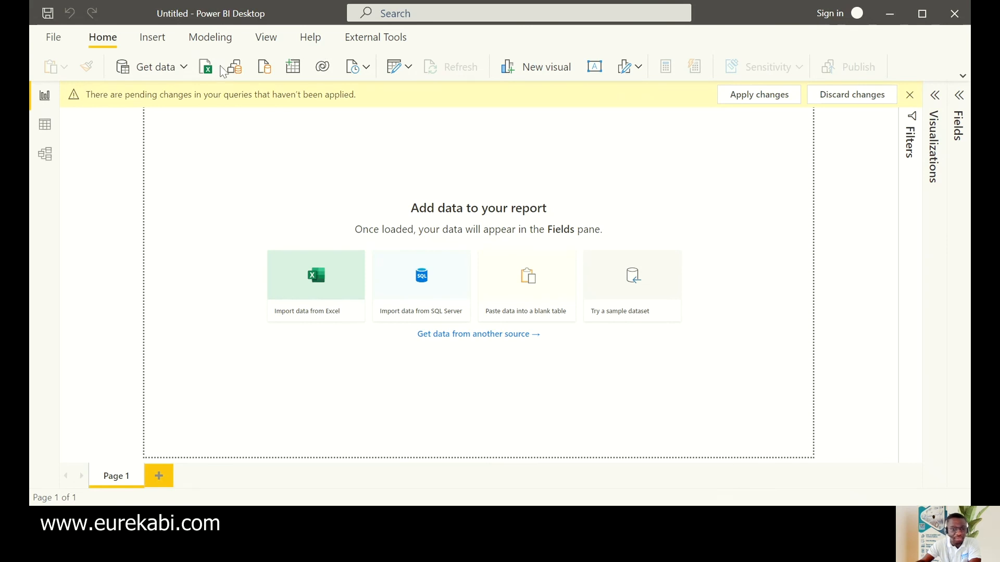
pyautogui.moveTo(77, 157)
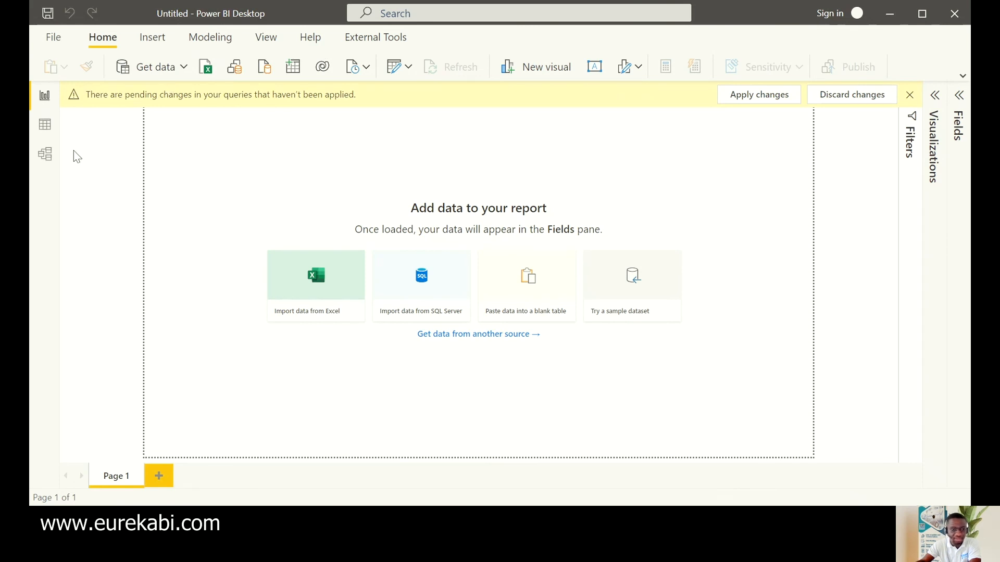
pyautogui.moveTo(542, 417)
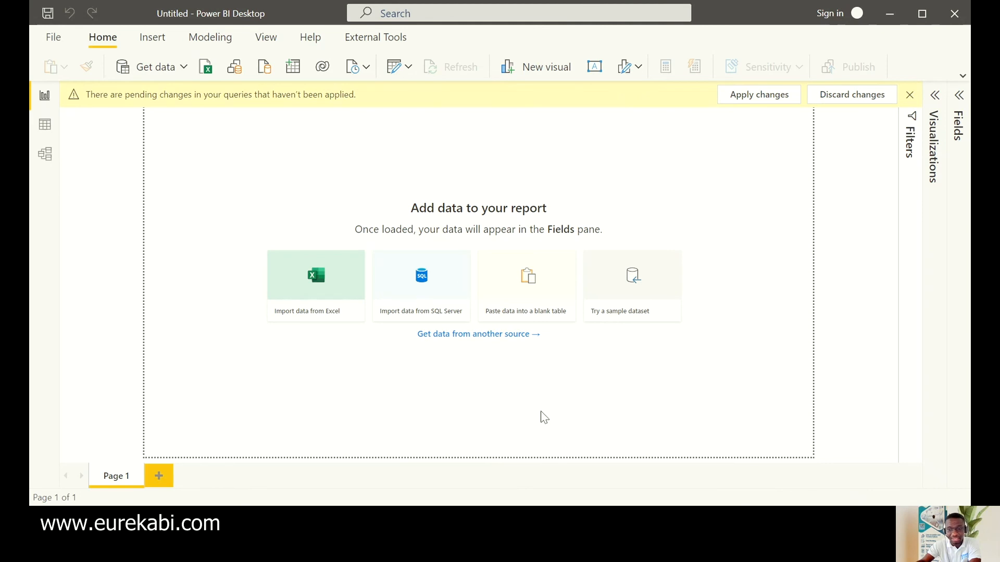
pyautogui.moveTo(657, 338)
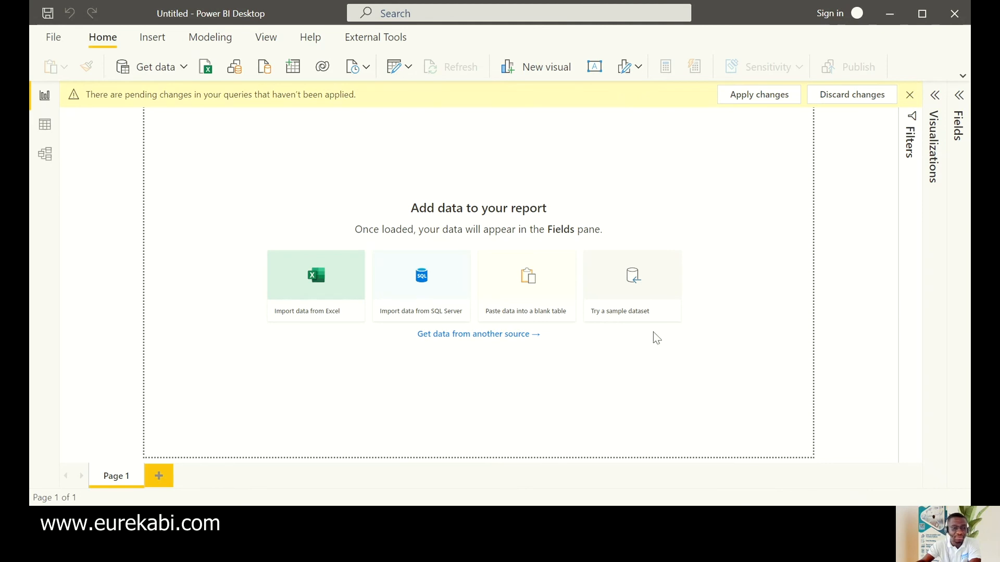
pyautogui.moveTo(515, 466)
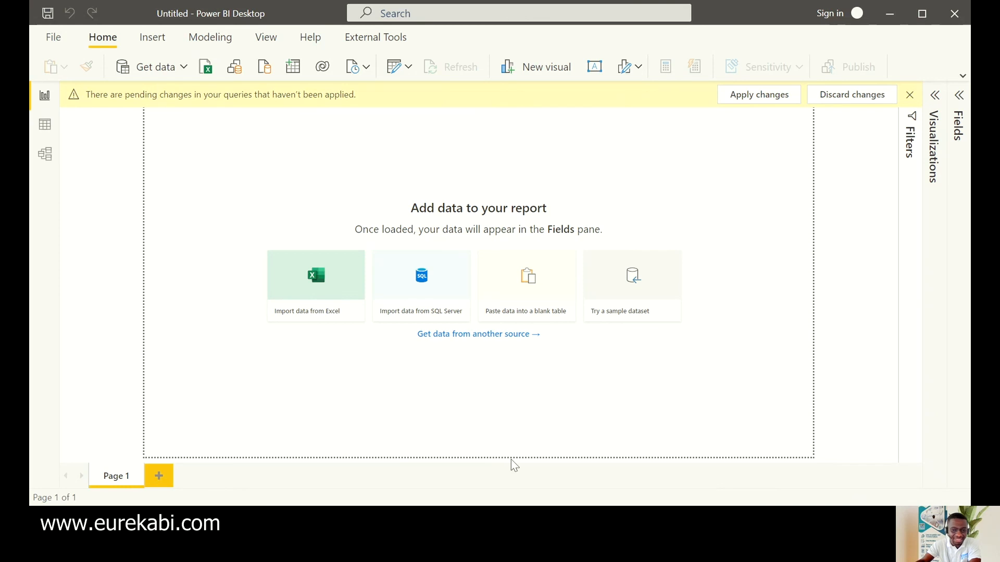
pyautogui.moveTo(48, 89)
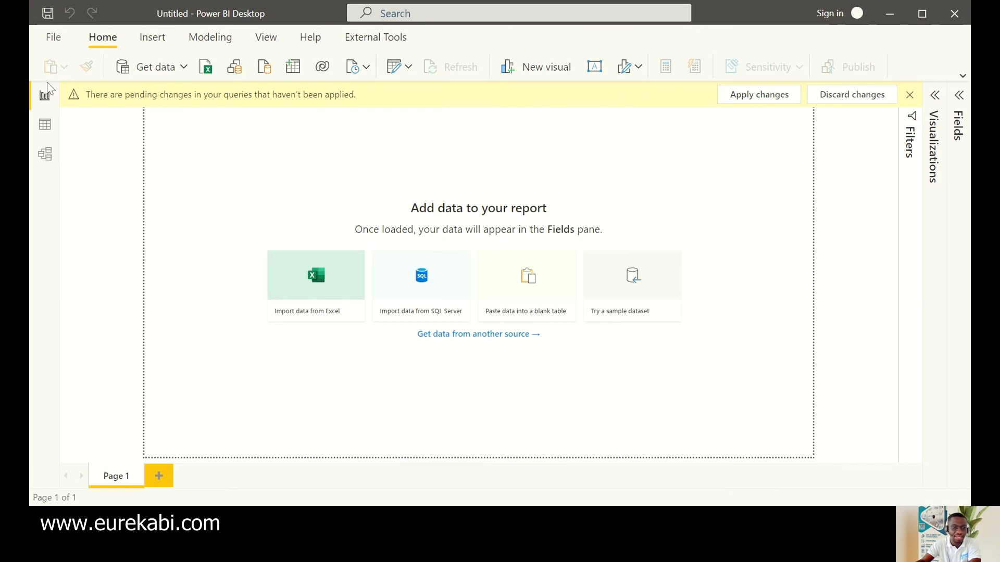
pyautogui.moveTo(59, 102)
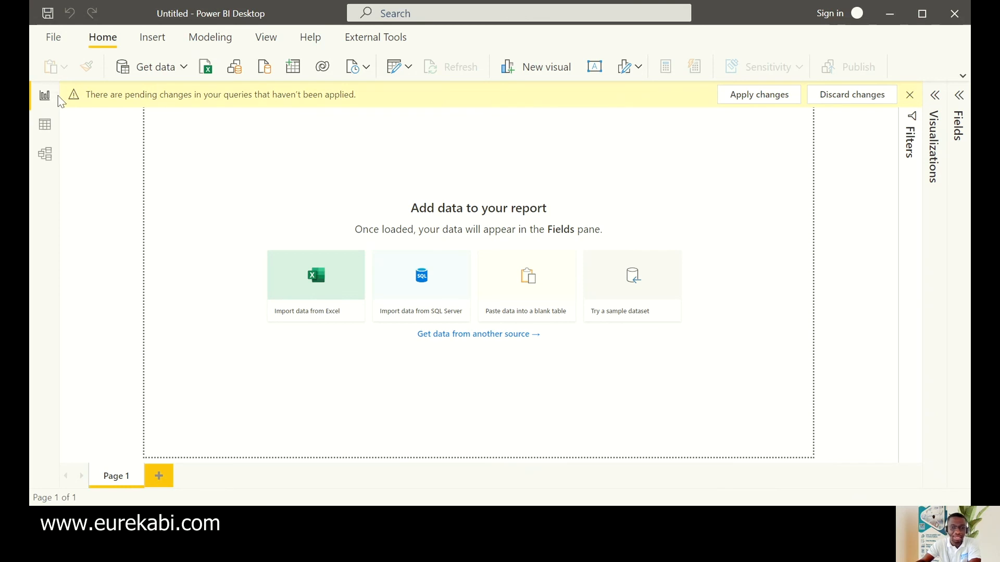
pyautogui.moveTo(945, 123)
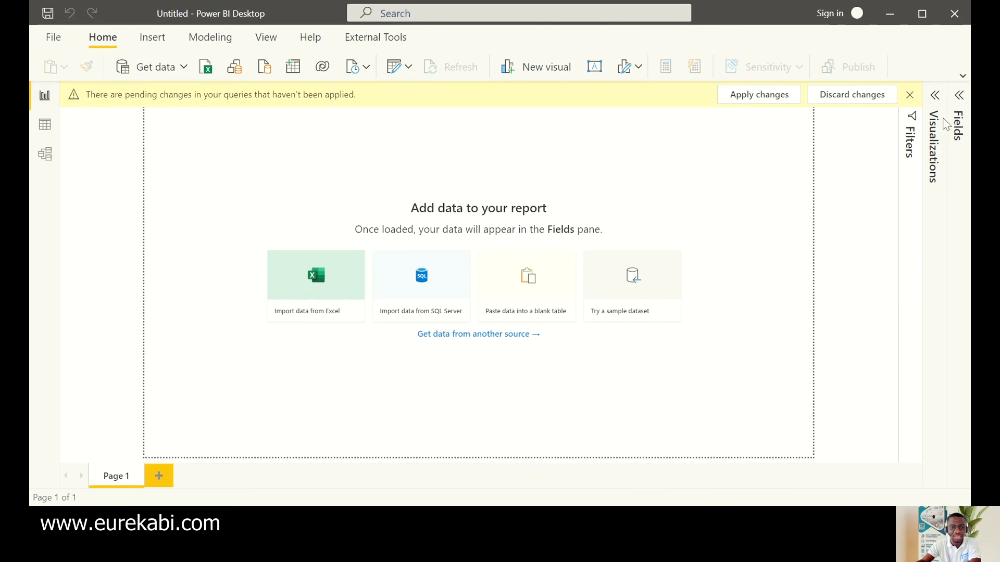
# Step: Expand the Fields pane and briefly view the financials table's columns before collapsing them
pyautogui.click(758, 94)
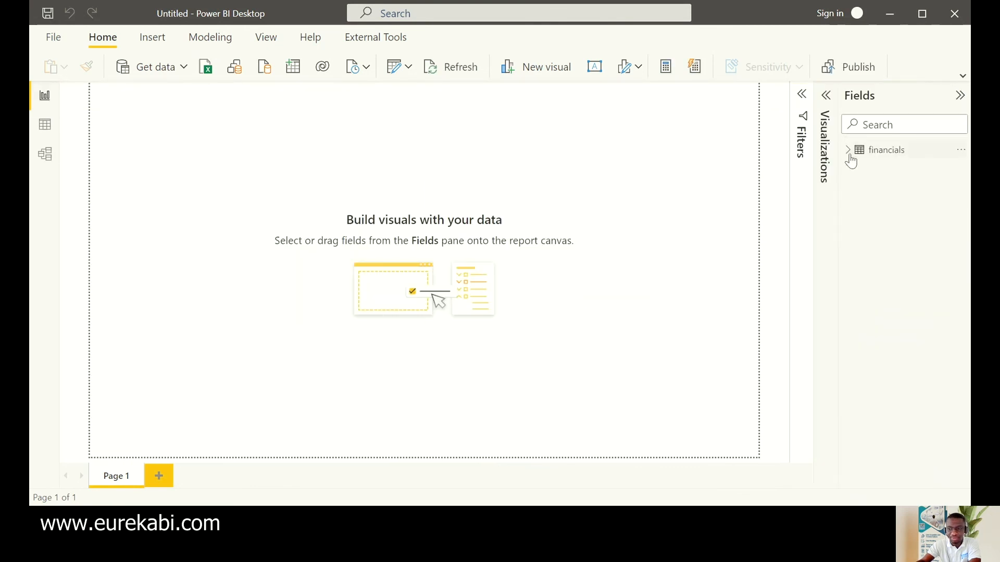
pyautogui.click(849, 149)
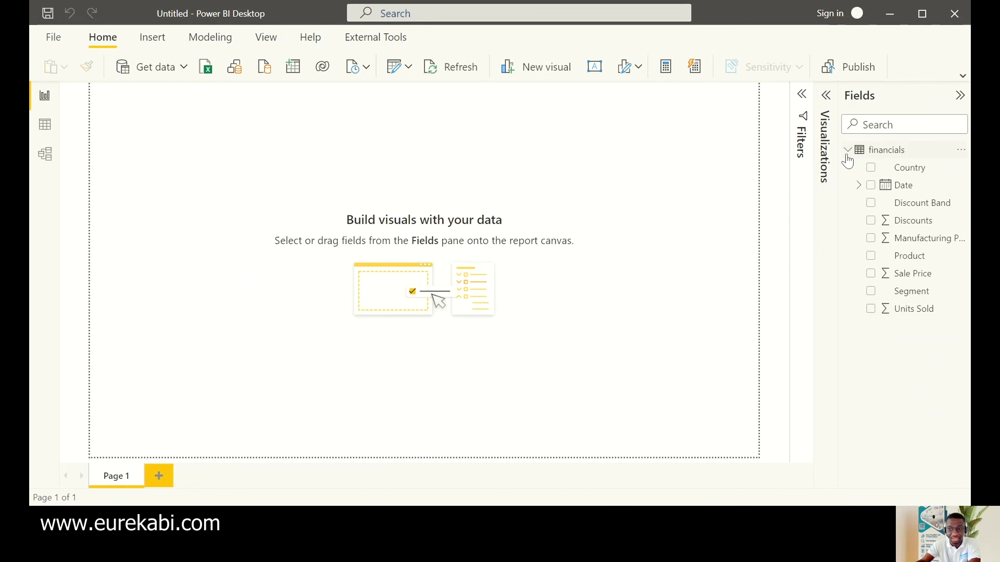
pyautogui.click(847, 150)
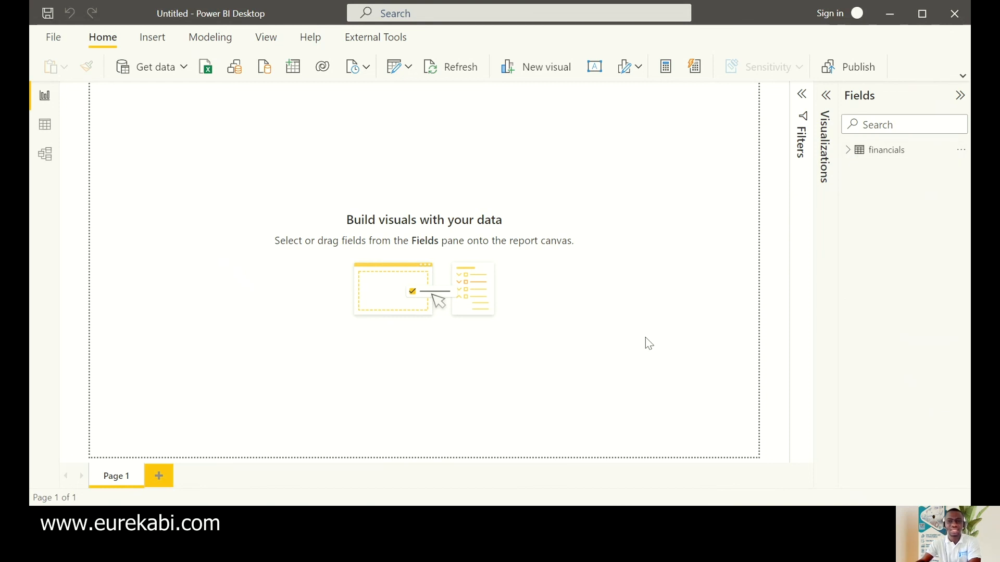
pyautogui.moveTo(839, 182)
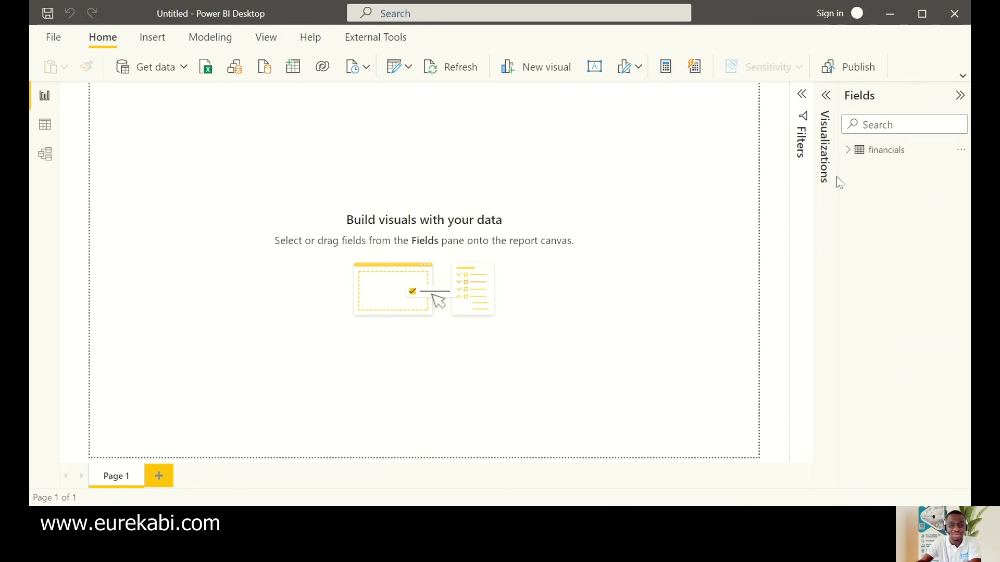
pyautogui.moveTo(524, 197)
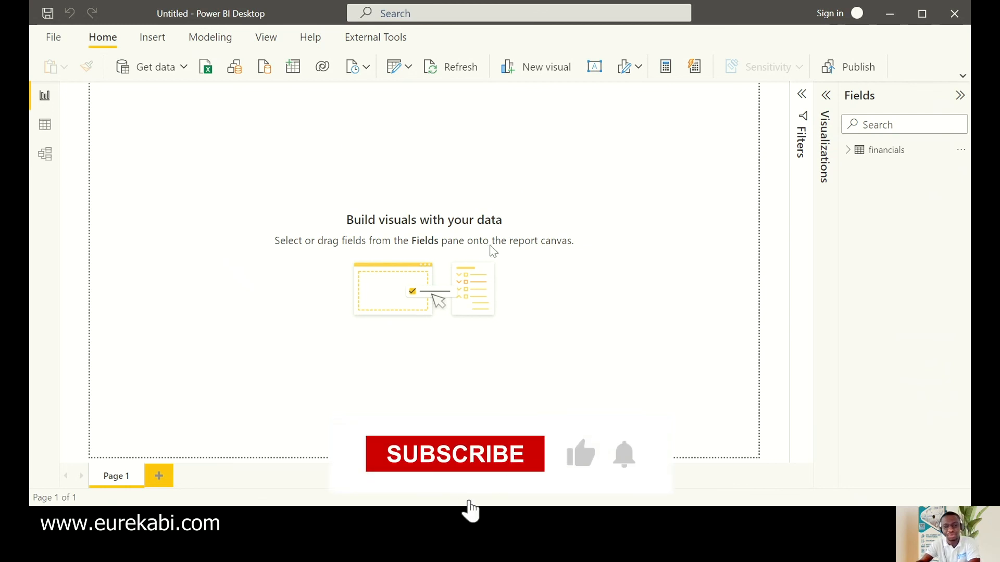
pyautogui.click(454, 454)
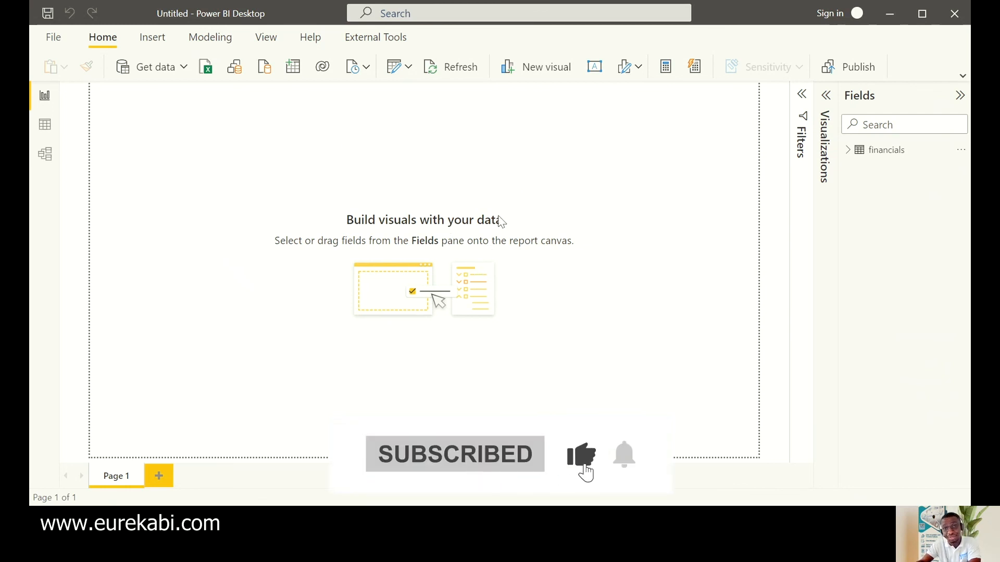
pyautogui.moveTo(255, 194)
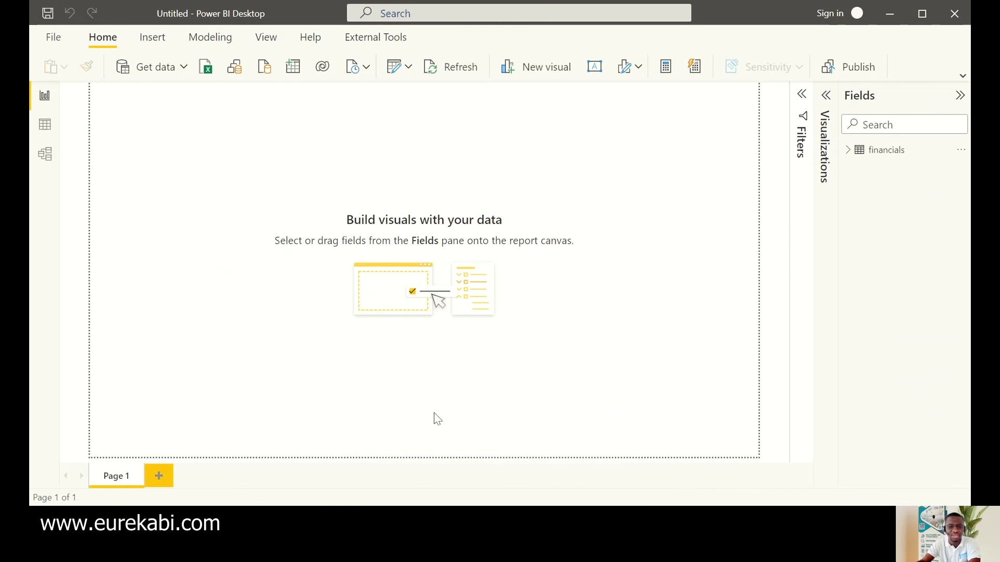
pyautogui.moveTo(527, 310)
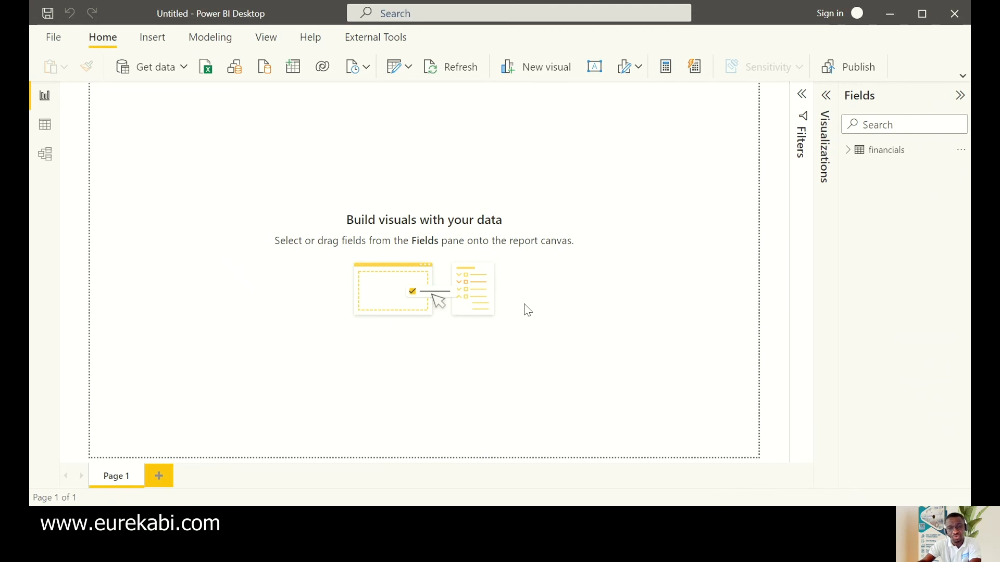
pyautogui.moveTo(481, 267)
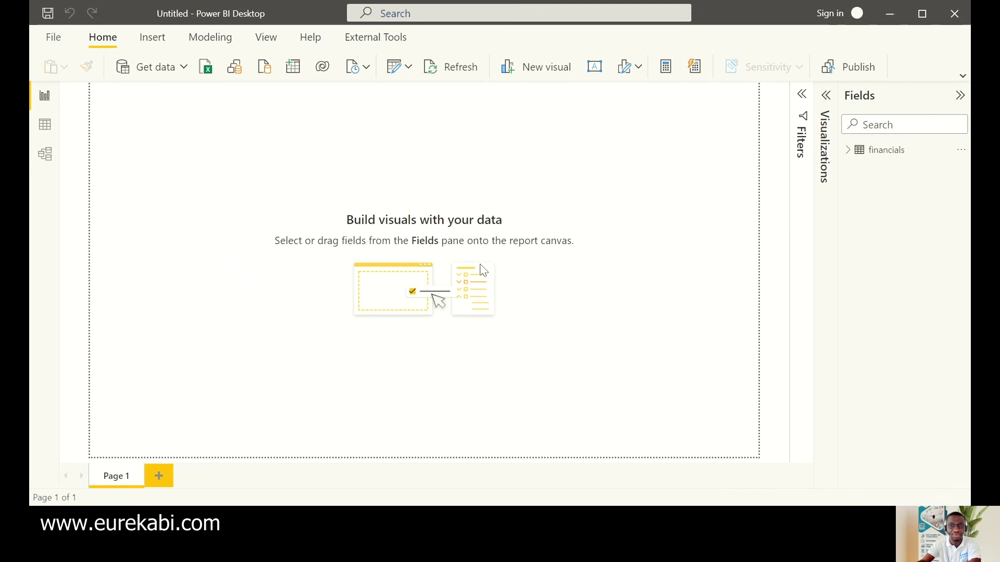